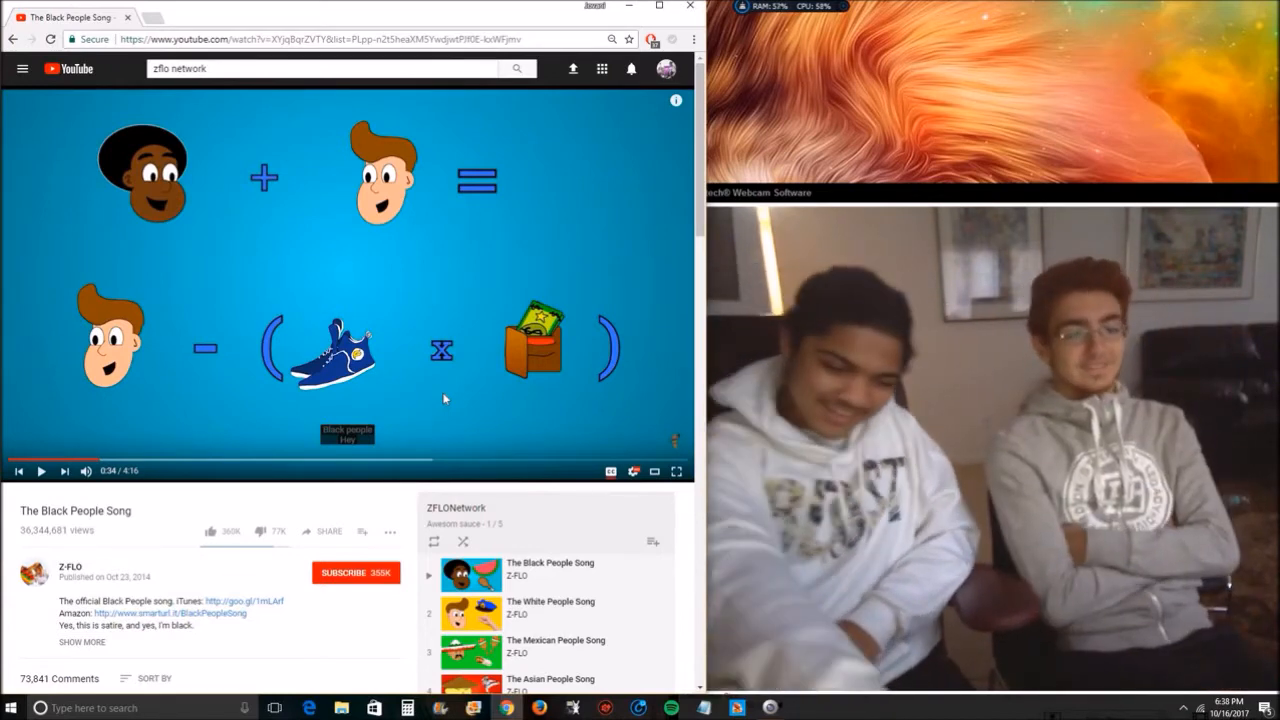
# Let the song play to its end screen, then scroll down to the comments and ZFLO playlist.
pyautogui.click(40, 472)
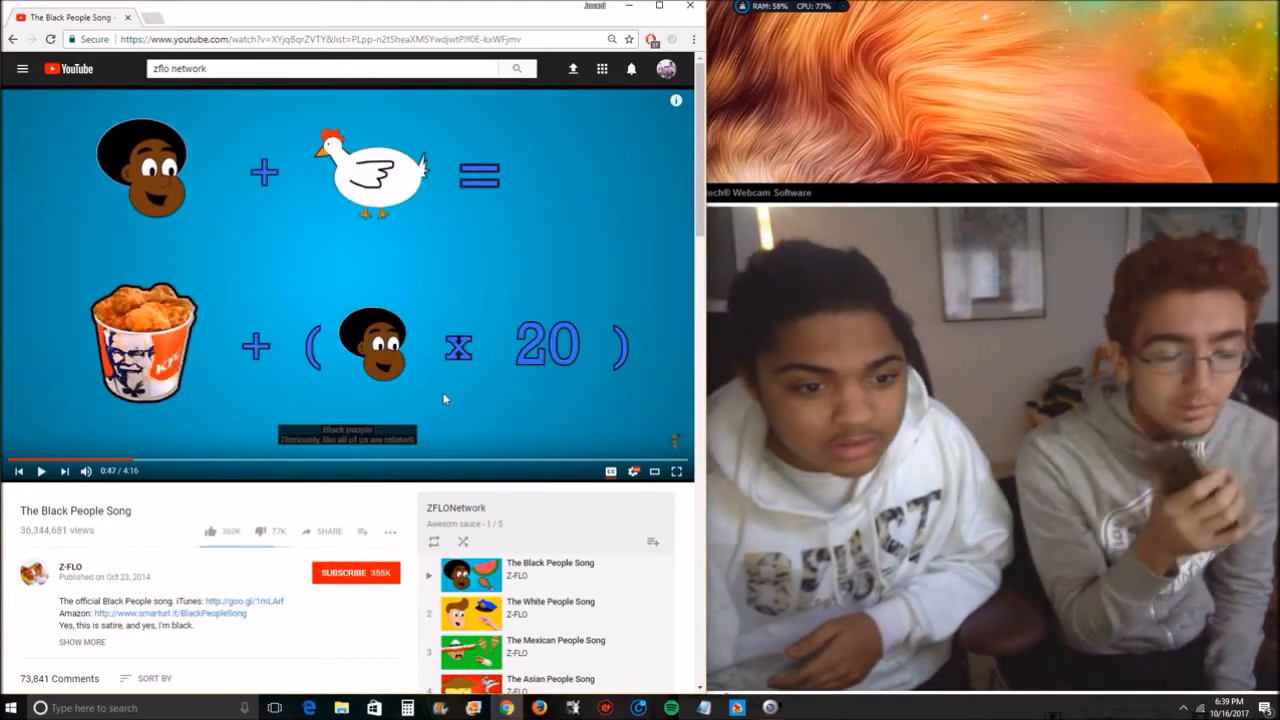
pyautogui.click(40, 472)
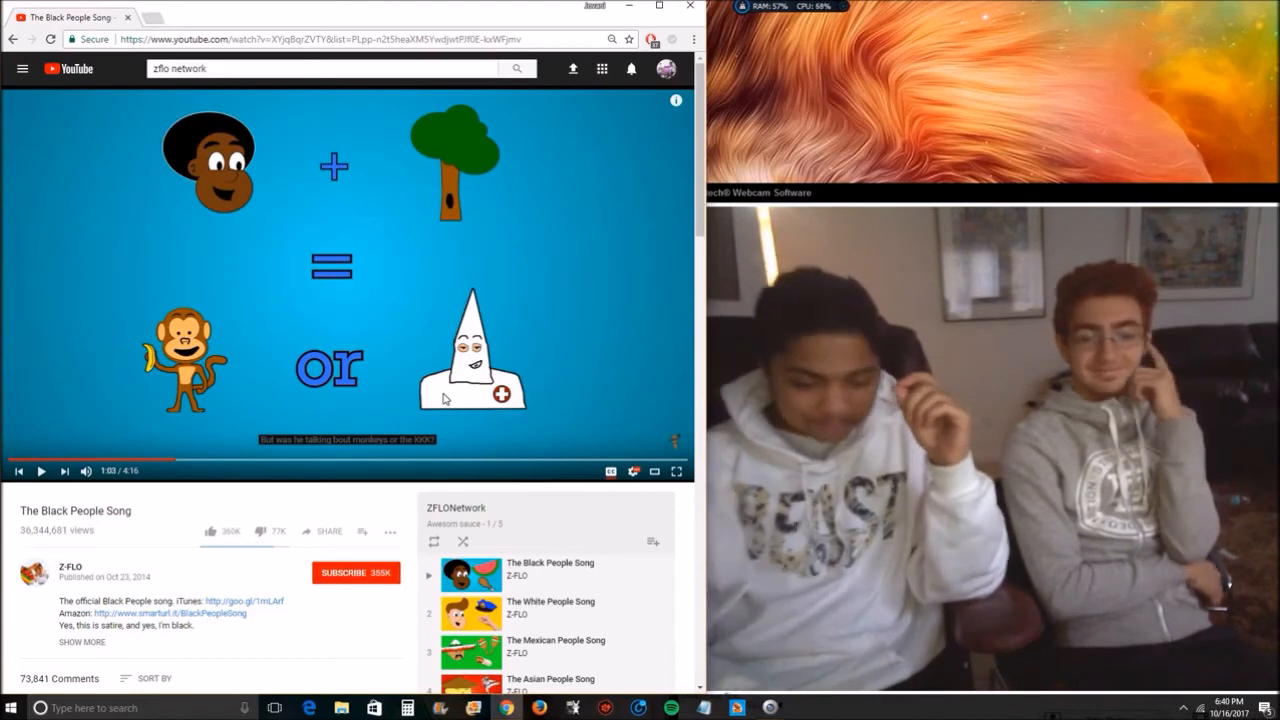
pyautogui.click(40, 472)
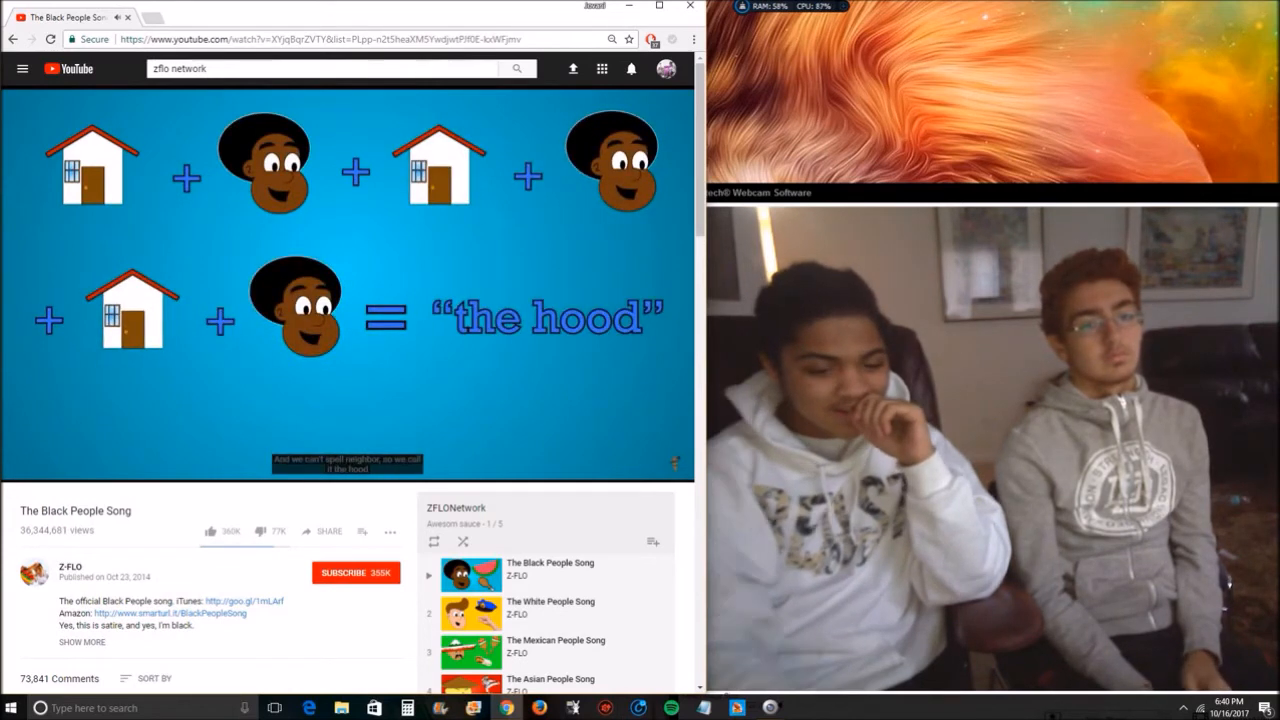
pyautogui.moveTo(444, 398)
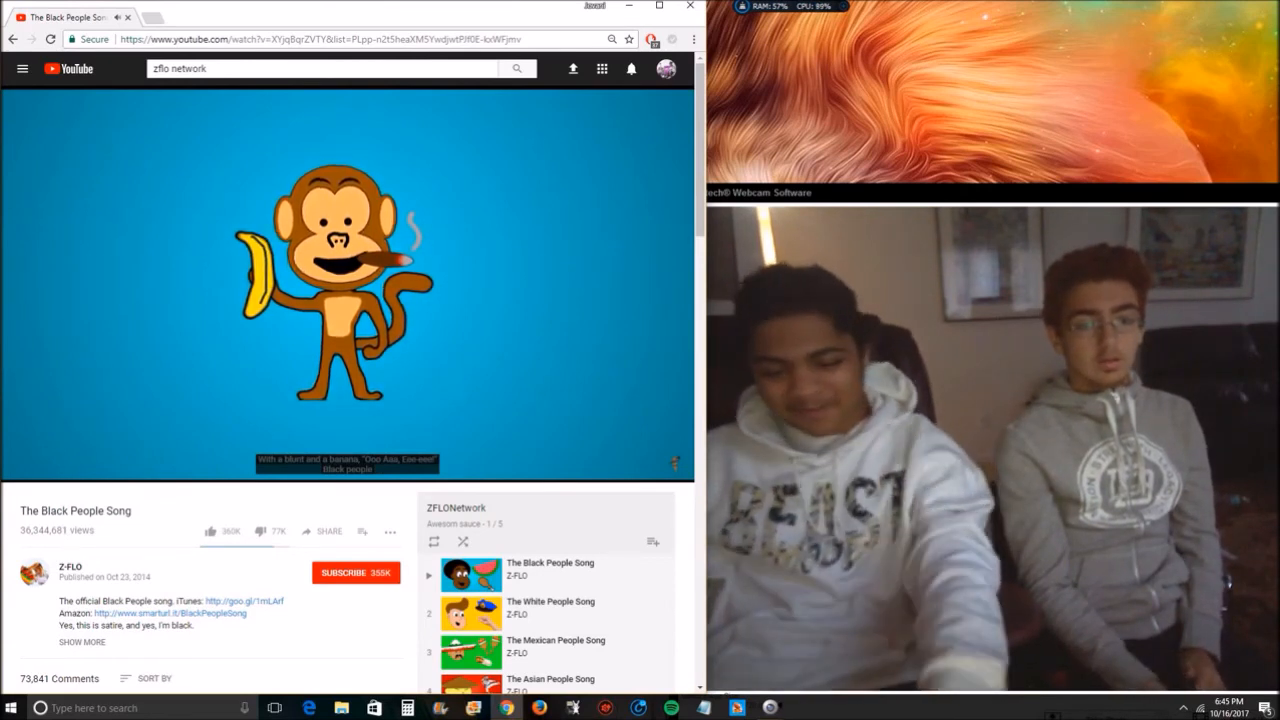
pyautogui.moveTo(444, 398)
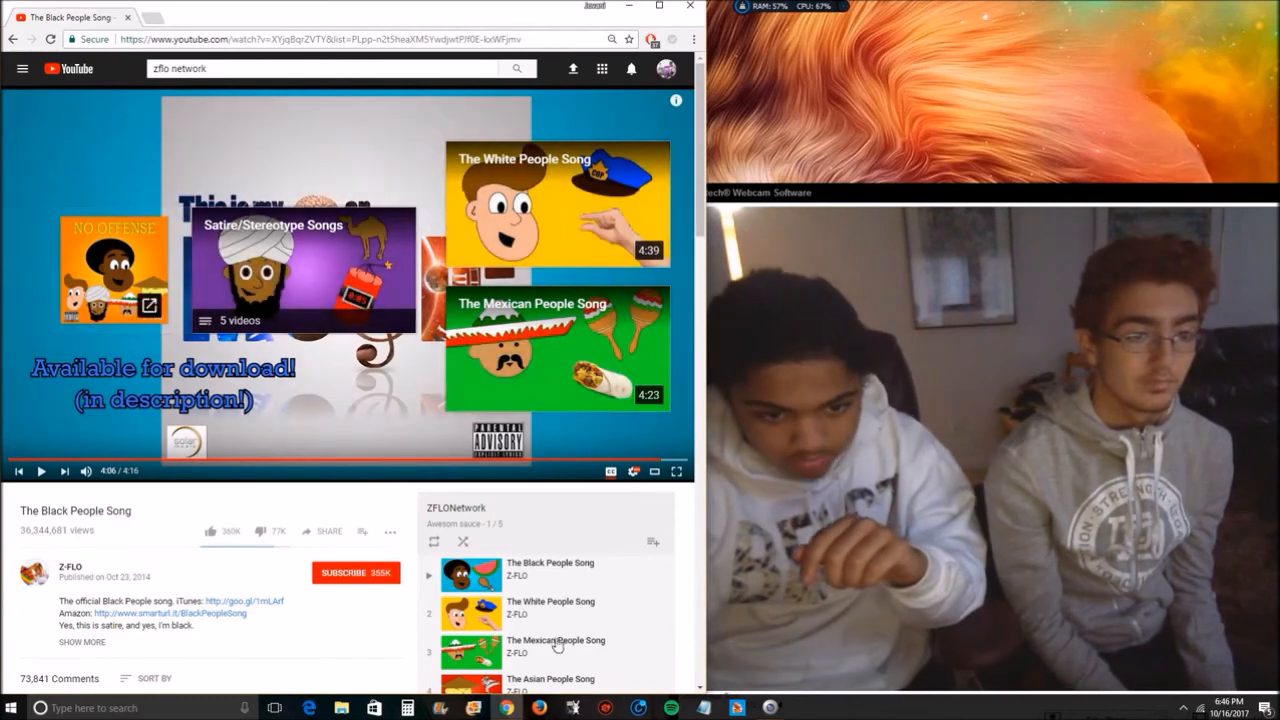
pyautogui.scroll(-3)
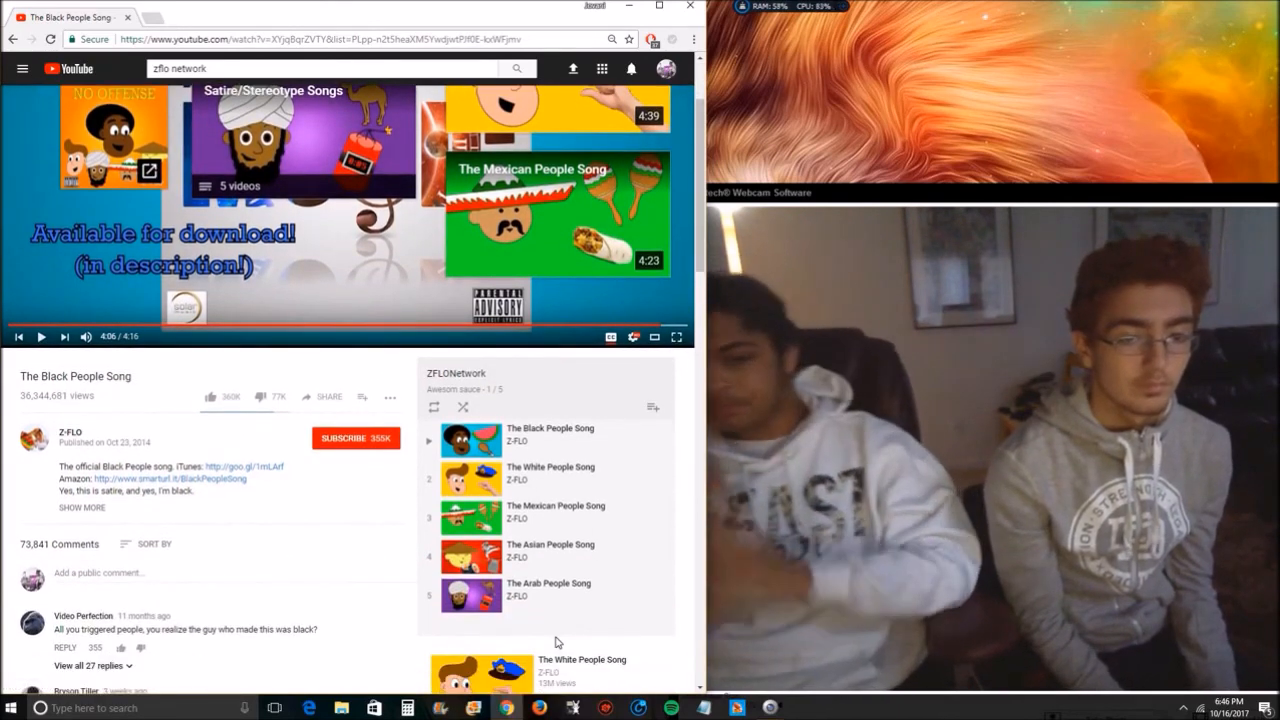